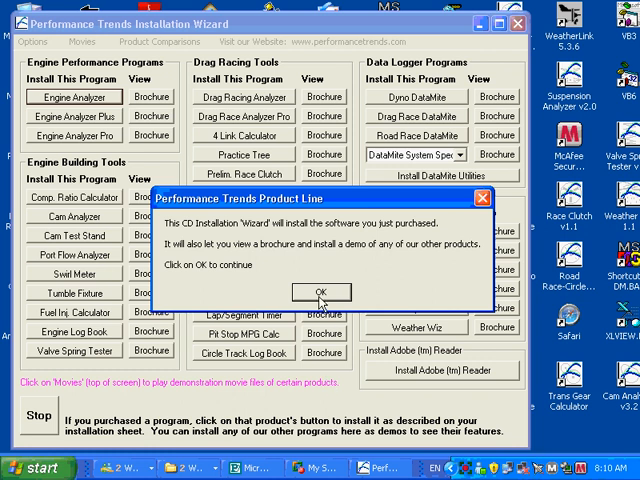
- Acknowledge both Performance Trends Product Line intro messages to reveal the program catalog
click(320, 292)
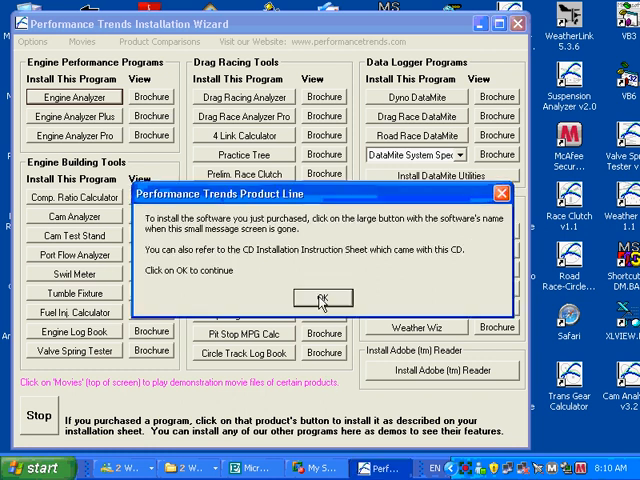
click(320, 296)
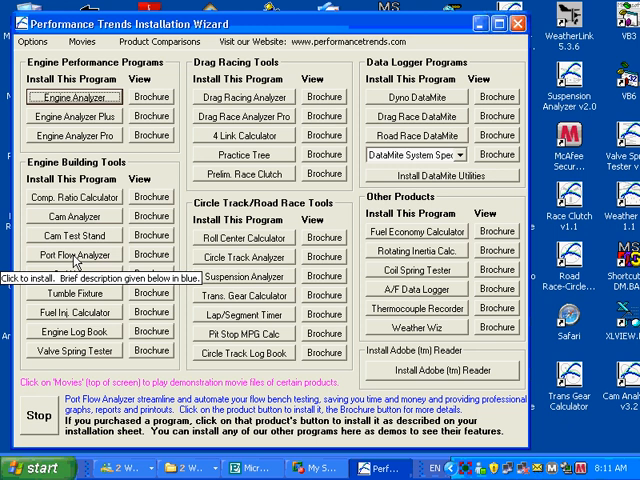
- Start the Port Flow Analyzer v3.5 install so its InstallShield welcome screen appears
click(72, 240)
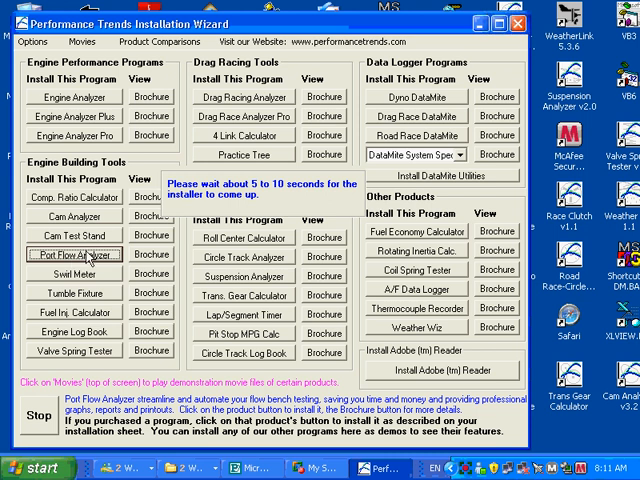
click(72, 256)
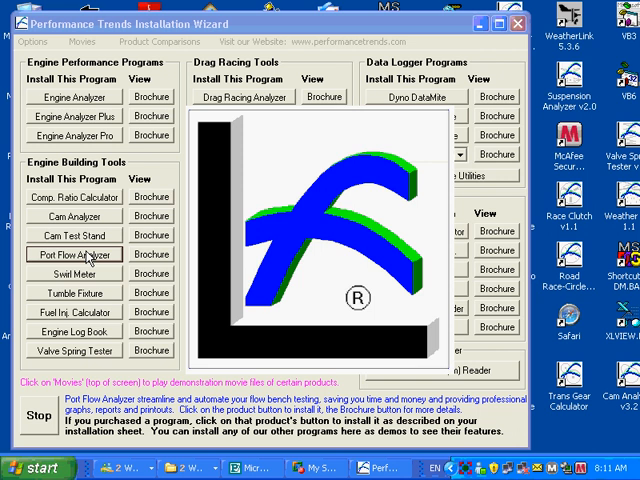
click(72, 256)
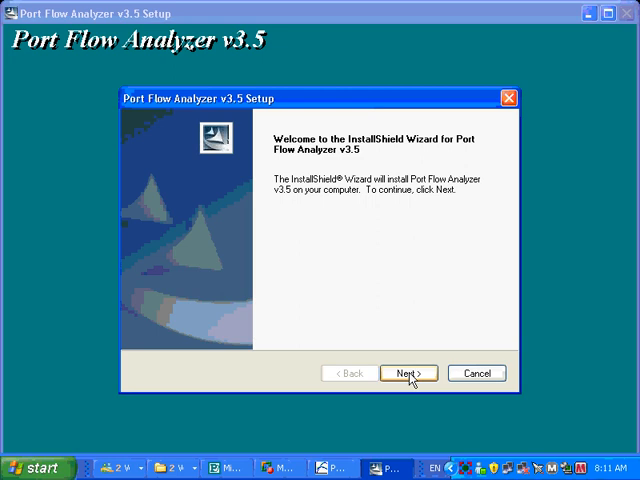
- Pass the welcome and beginners note, accept the license, and keep the default destination folder
click(408, 372)
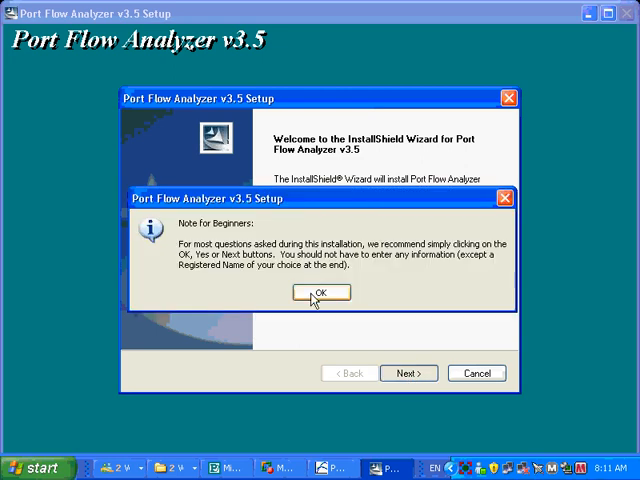
click(320, 292)
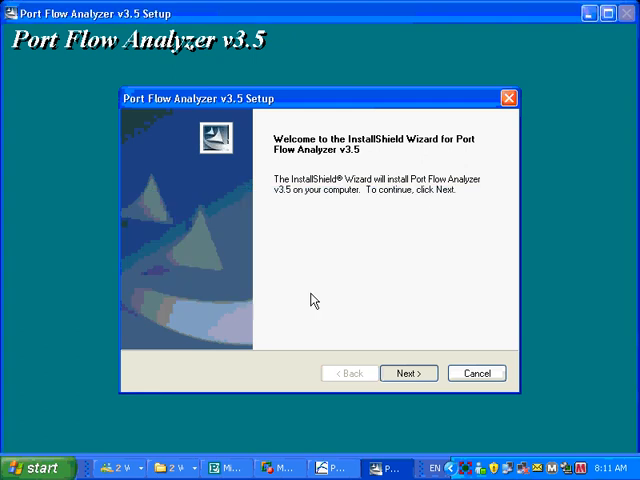
click(408, 372)
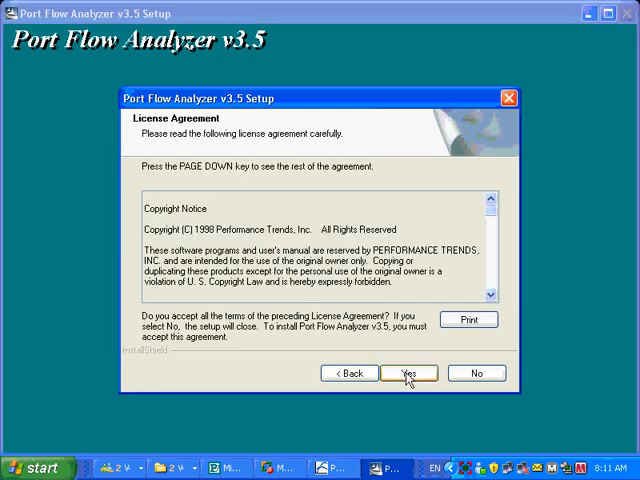
click(408, 372)
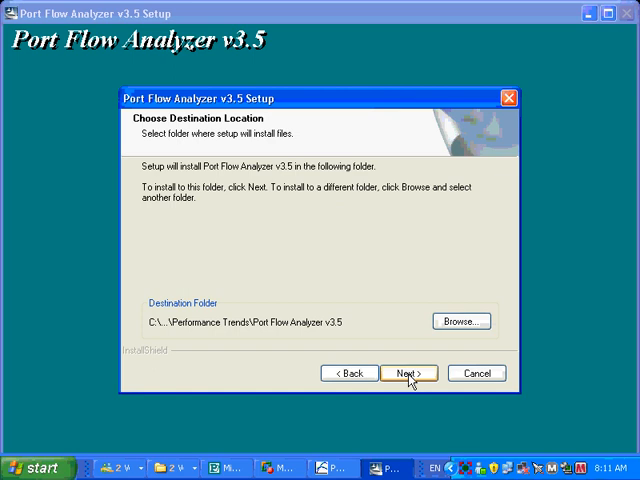
mouse_move(358, 328)
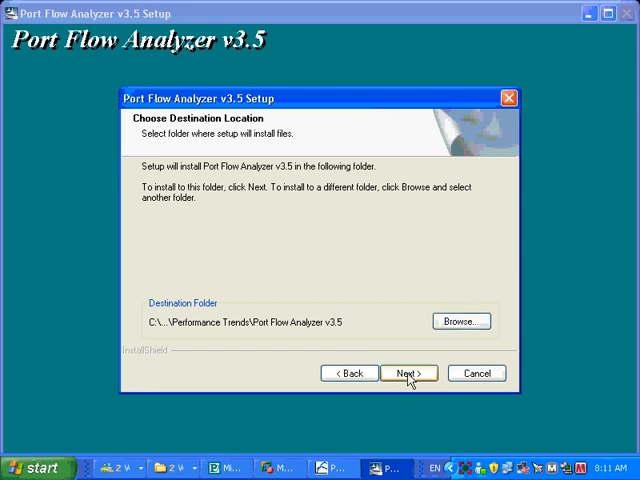
click(408, 372)
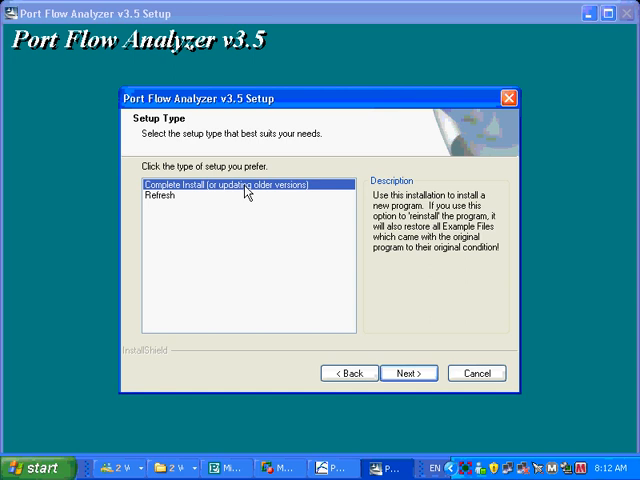
mouse_move(174, 208)
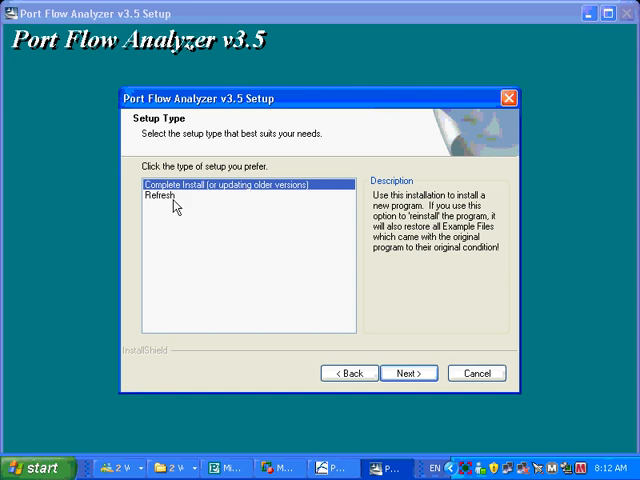
mouse_move(160, 204)
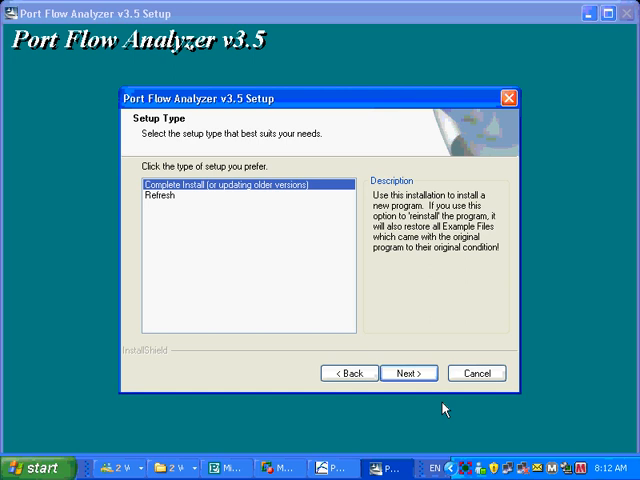
- Run a complete install into the Perf Trends program folder and acknowledge completion
click(408, 372)
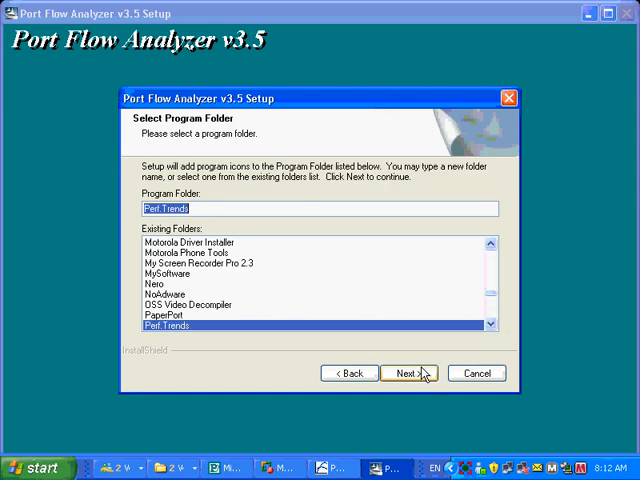
click(408, 372)
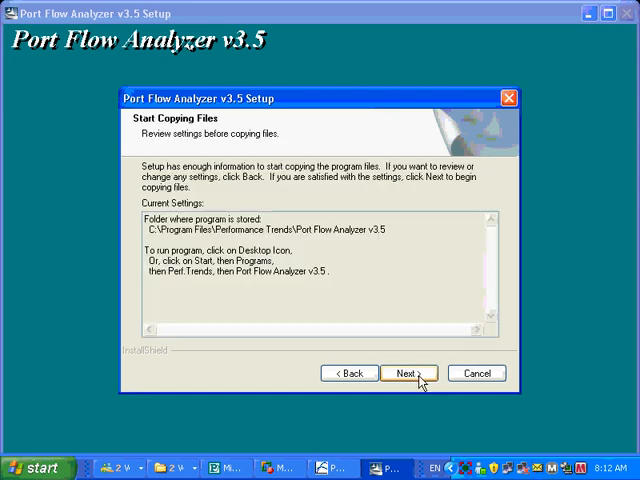
click(408, 372)
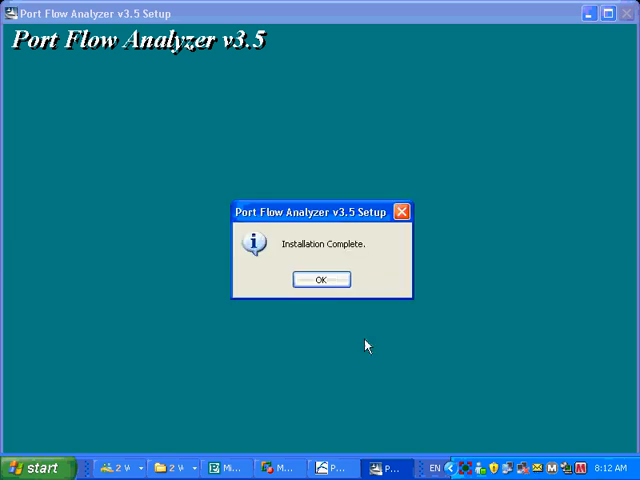
click(320, 280)
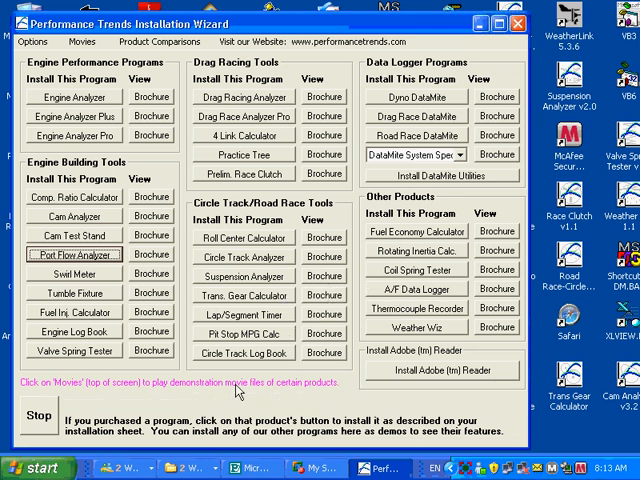
mouse_move(236, 392)
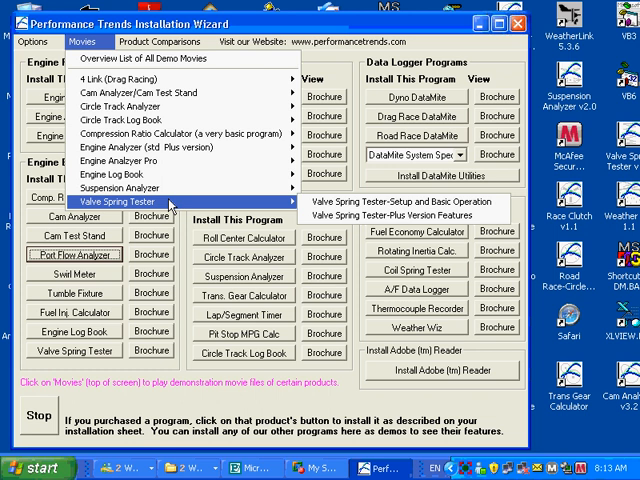
- Browse the Product Comparisons and Movies lists in the wizard menu bar
click(160, 40)
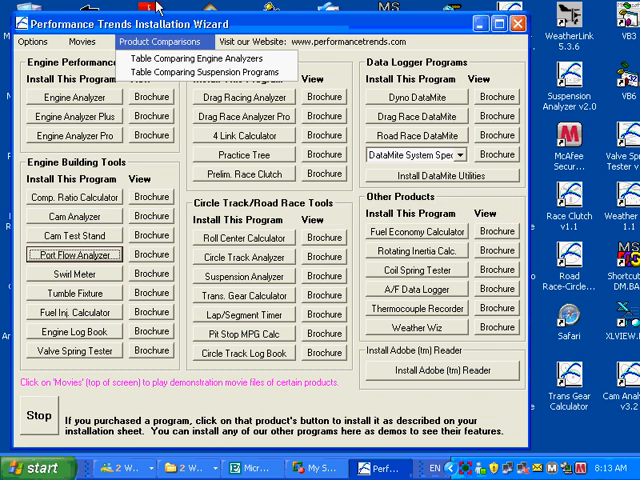
click(84, 40)
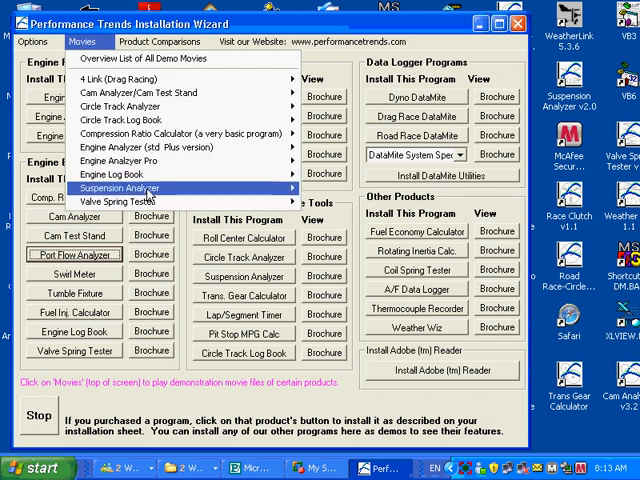
click(160, 40)
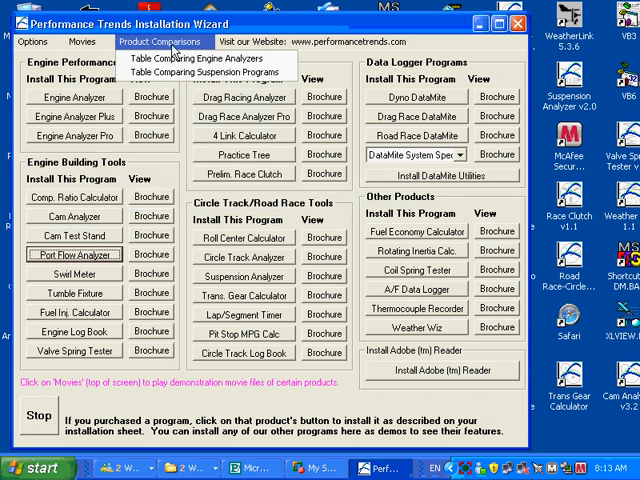
mouse_move(304, 384)
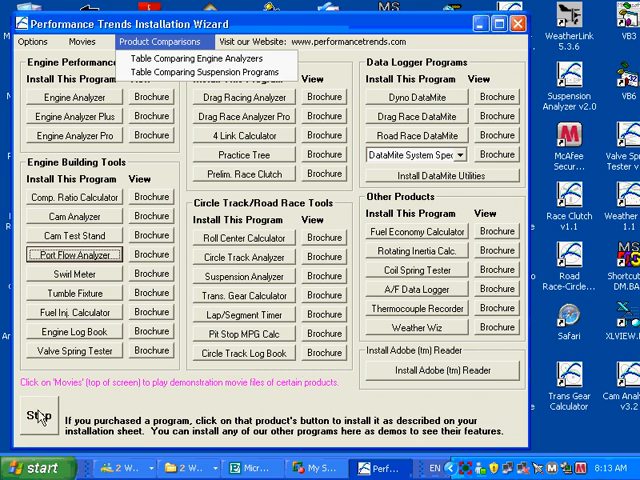
- Quit the installation wizard and confirm, returning to the Windows desktop
click(38, 392)
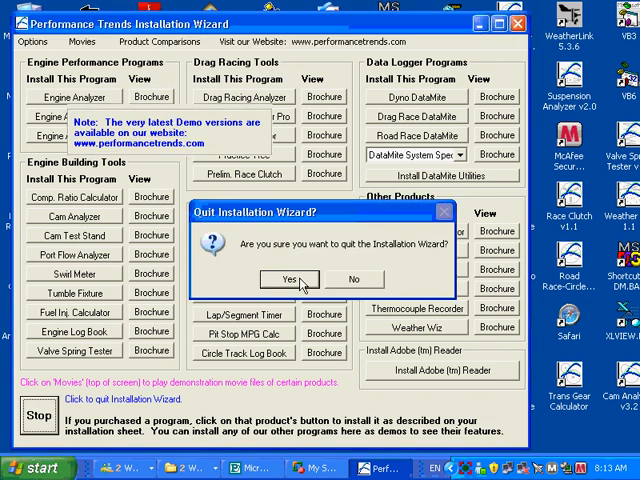
click(288, 280)
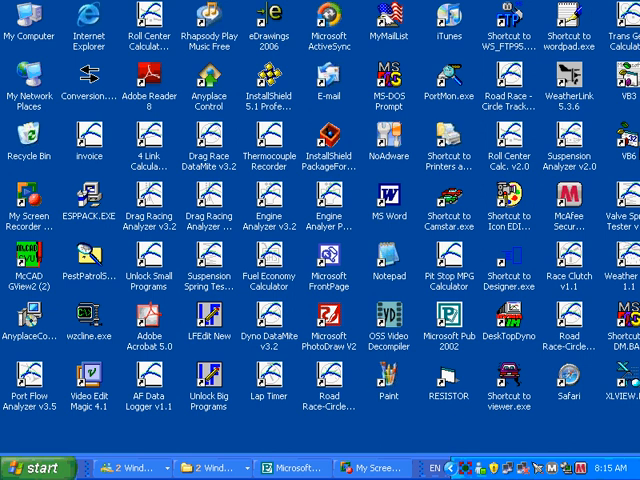
mouse_move(628, 404)
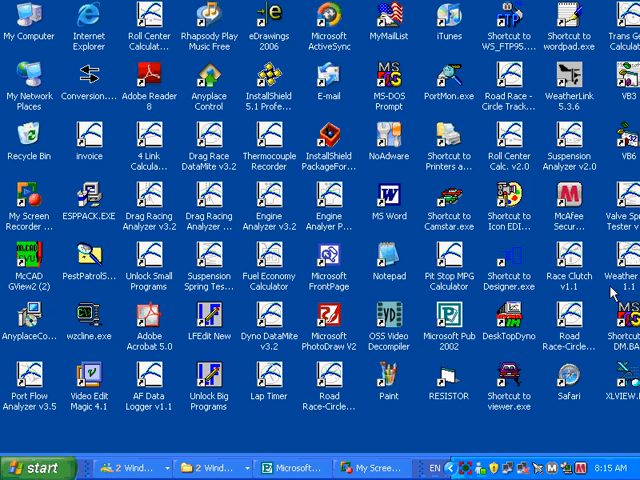
mouse_move(622, 396)
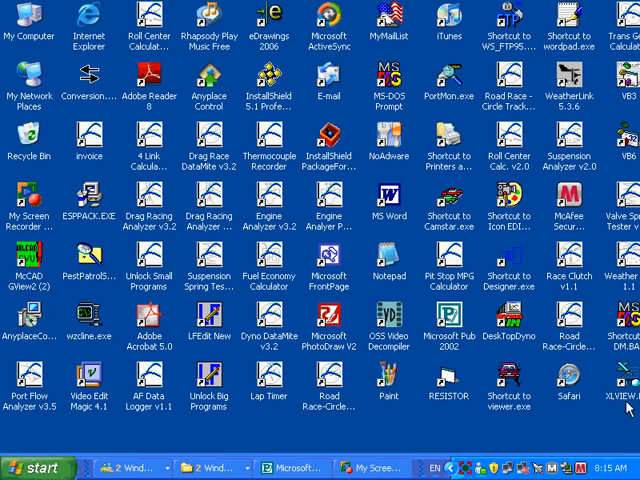
mouse_move(32, 382)
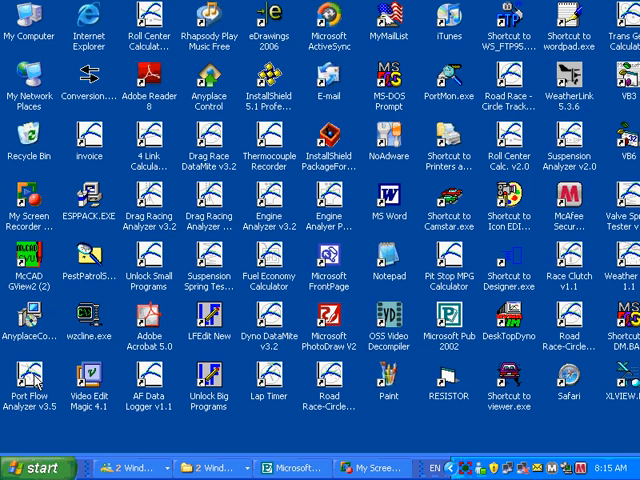
click(30, 376)
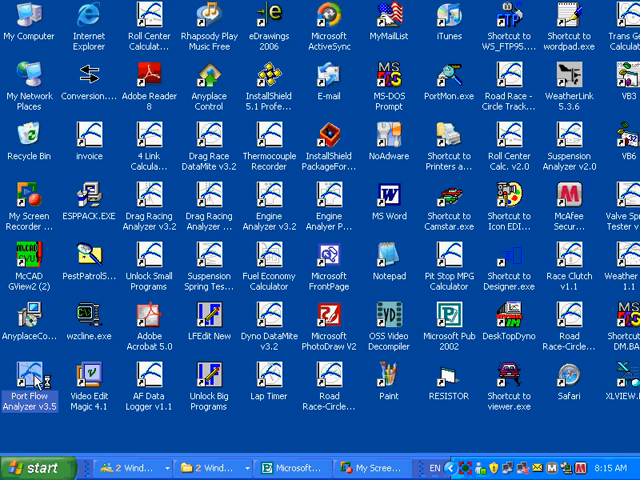
- Launch Port Flow Analyzer, register it under the name 'Kevi' and confirm it as permanent
double_click(36, 376)
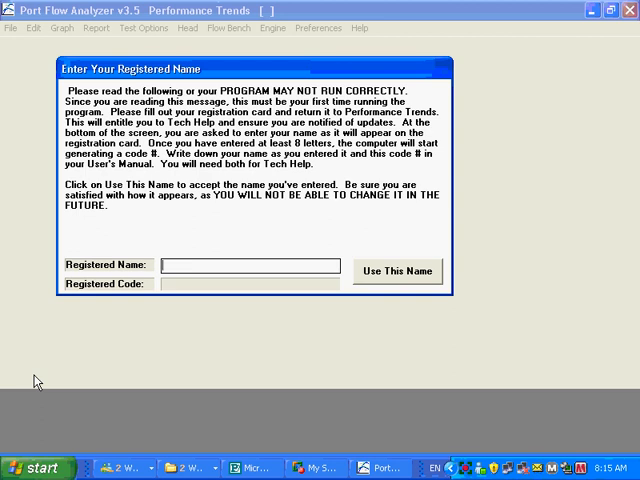
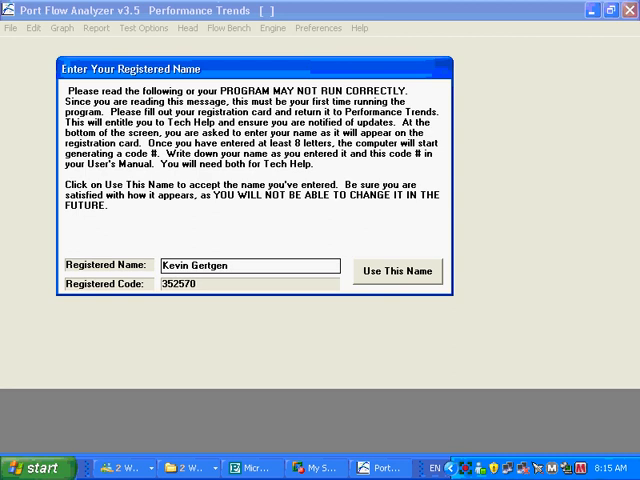
mouse_move(376, 424)
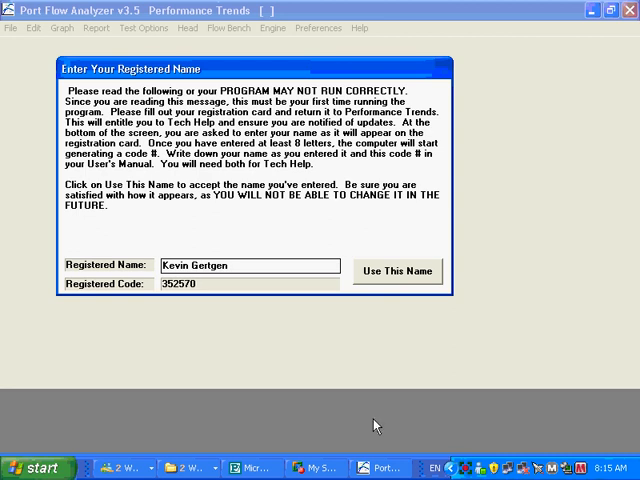
click(396, 272)
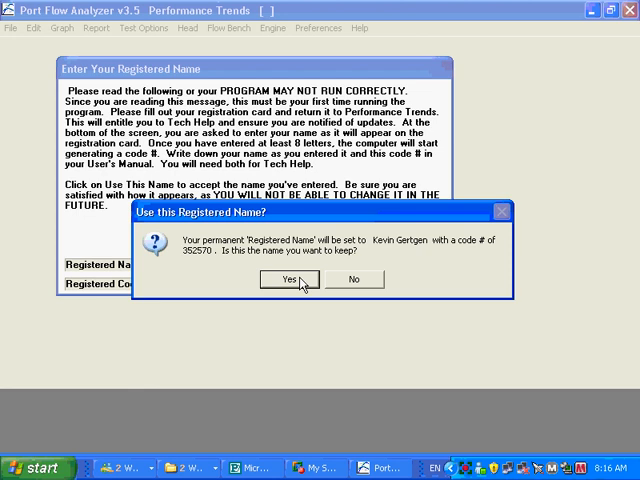
click(288, 280)
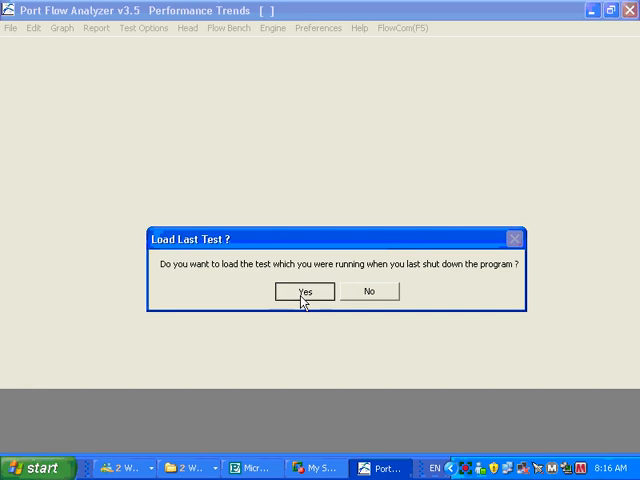
- Load the last-run SPRTSMAN.II test and suppress the Important Test File Options tip
click(304, 292)
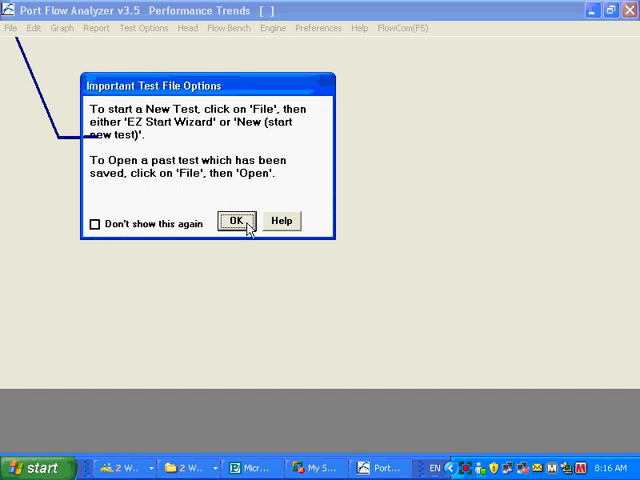
click(96, 224)
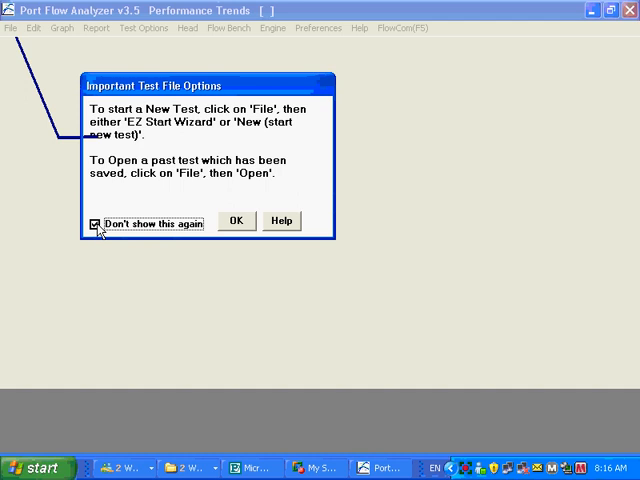
mouse_move(224, 222)
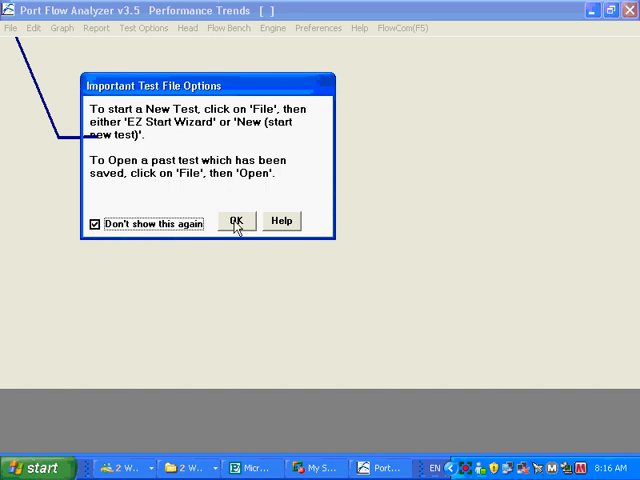
click(236, 220)
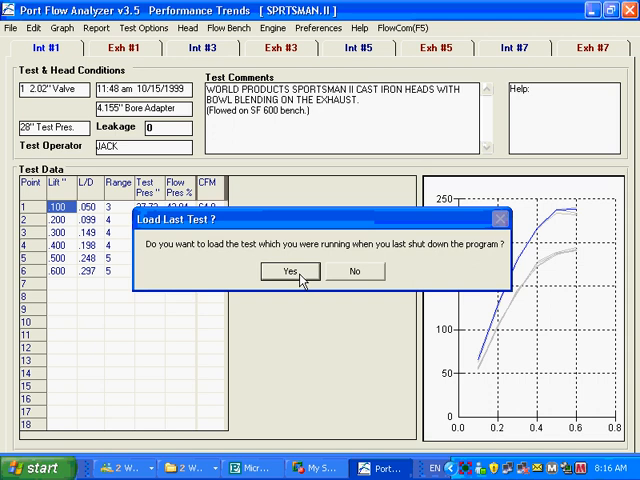
- Reload the last test and build the all intake and exhaust CFM graph, clearing its tip
click(292, 272)
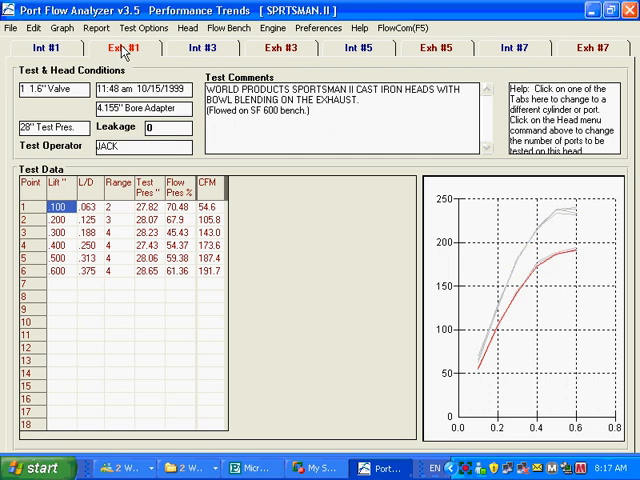
click(192, 48)
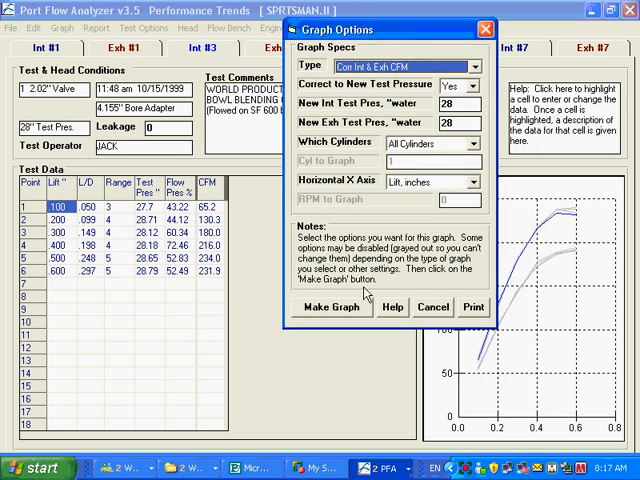
click(332, 308)
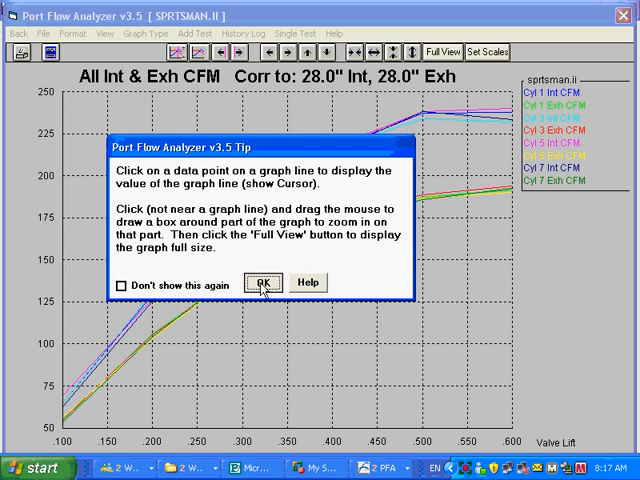
click(264, 282)
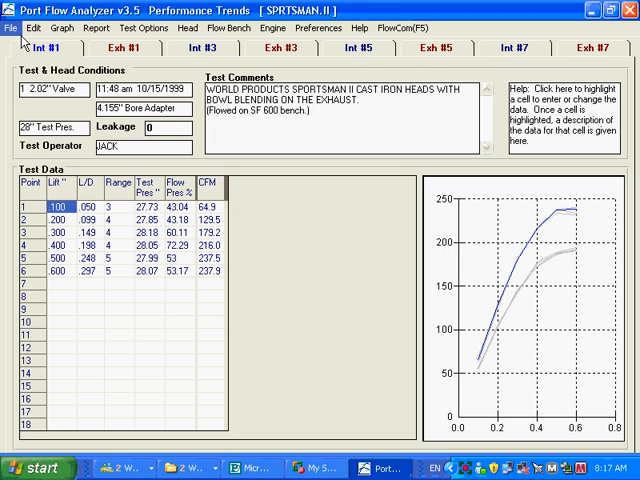
- Bring up the Open Test File library, clear the filter tip and list the EXAMPLES folder tests
click(12, 28)
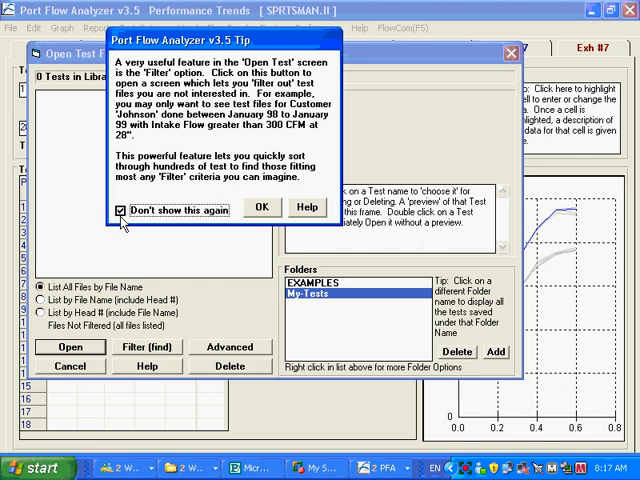
click(116, 210)
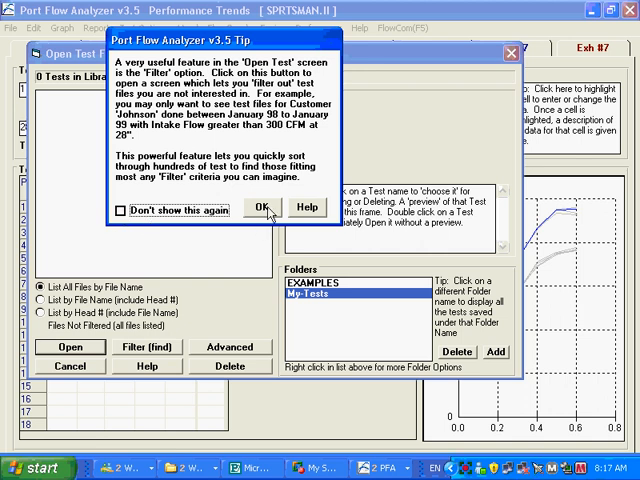
click(260, 208)
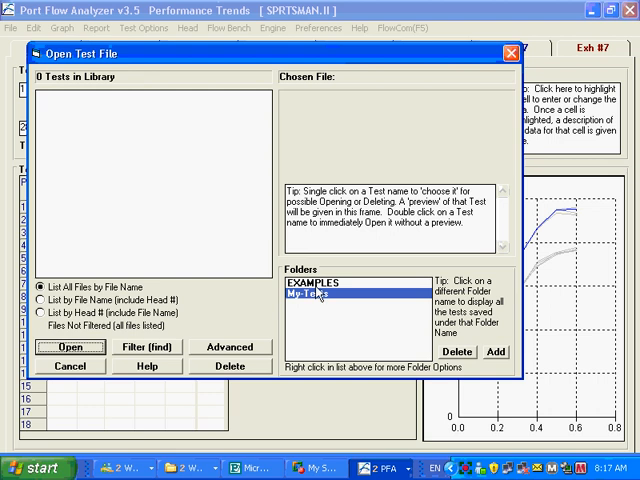
click(304, 282)
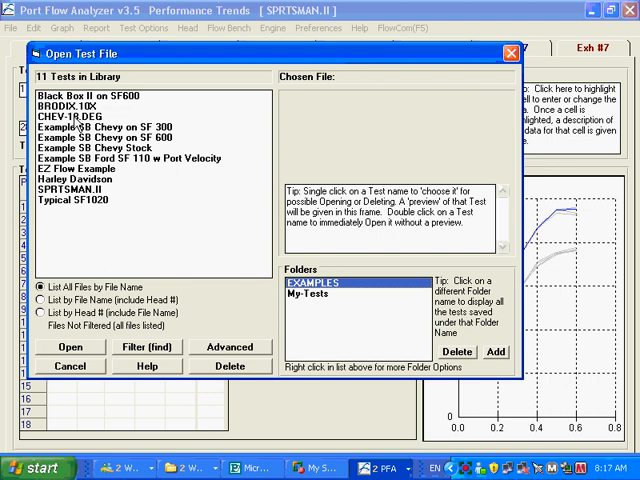
mouse_move(136, 142)
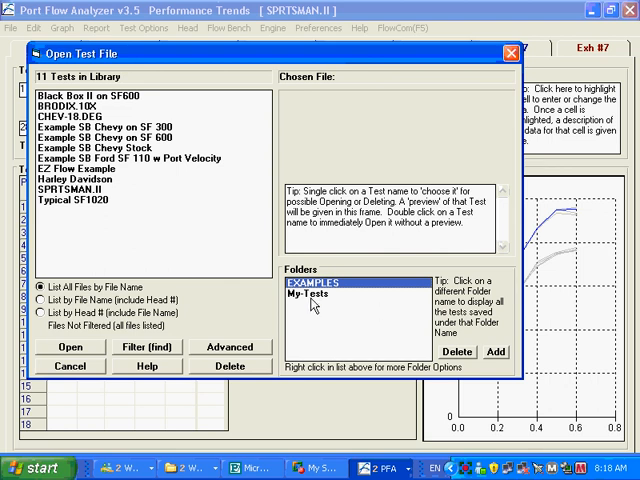
- Switch between the My Tests and EXAMPLES folders, ending on the 11 example tests
click(308, 296)
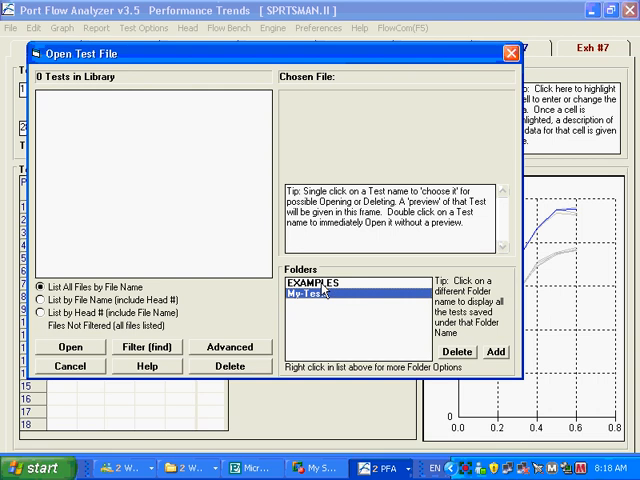
click(316, 284)
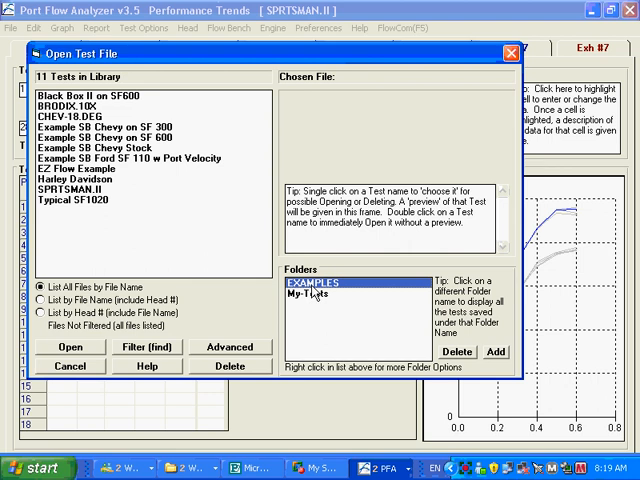
mouse_move(316, 300)
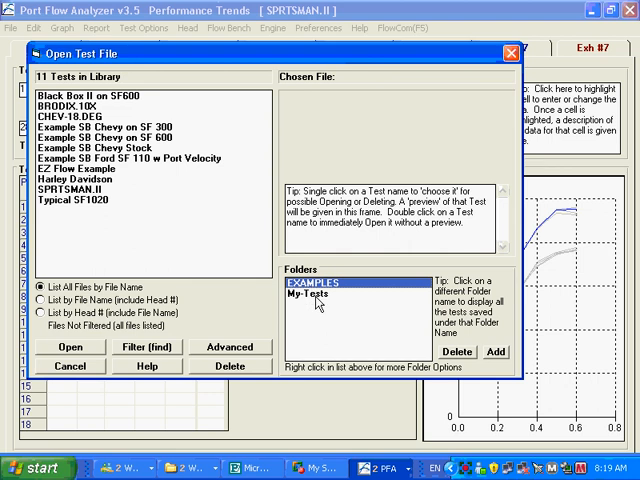
click(312, 296)
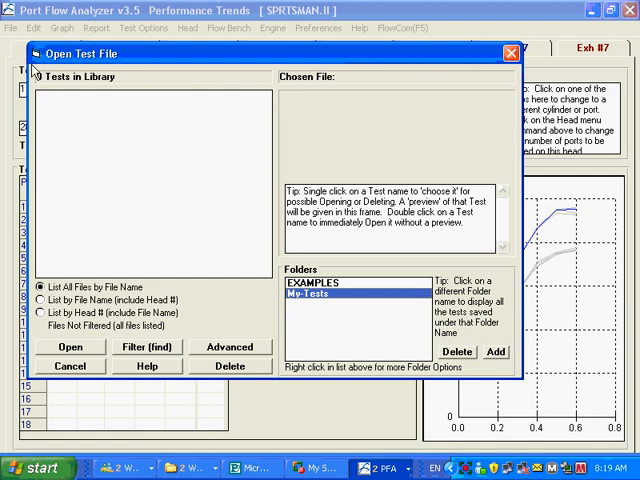
click(312, 300)
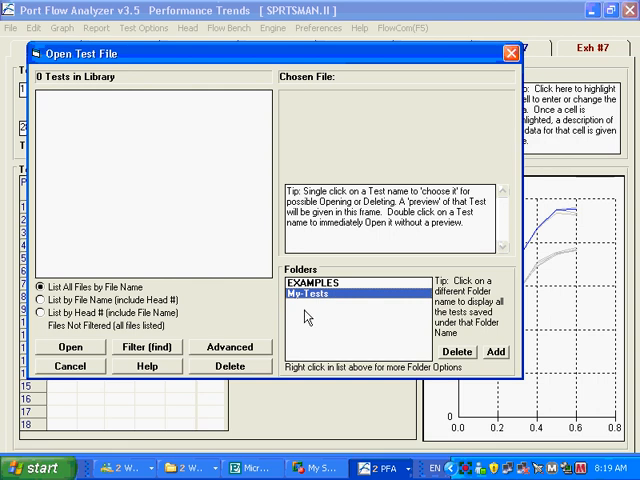
click(312, 282)
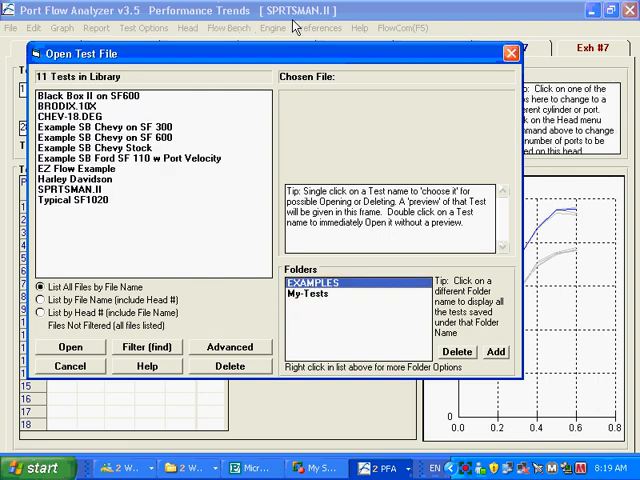
mouse_move(108, 194)
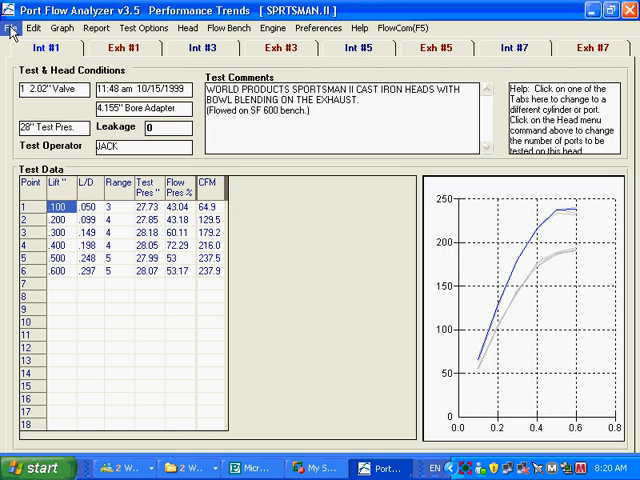
- Choose Unlock Program Options from the File menu to show the unlocking code form
click(12, 28)
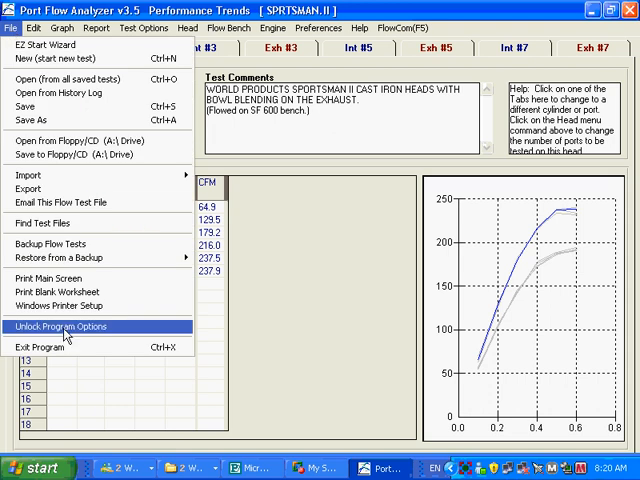
click(60, 326)
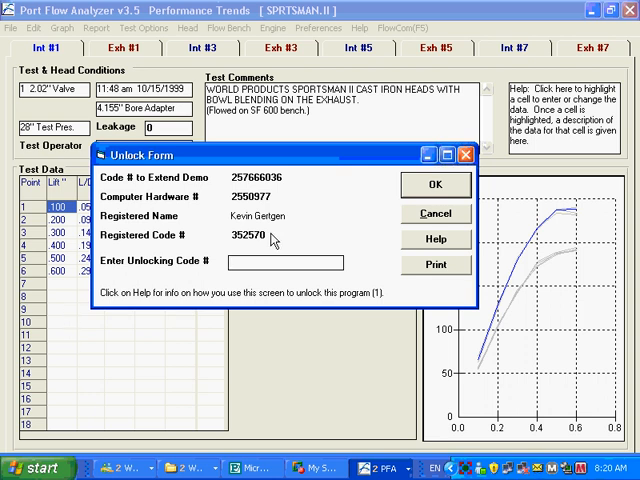
mouse_move(278, 238)
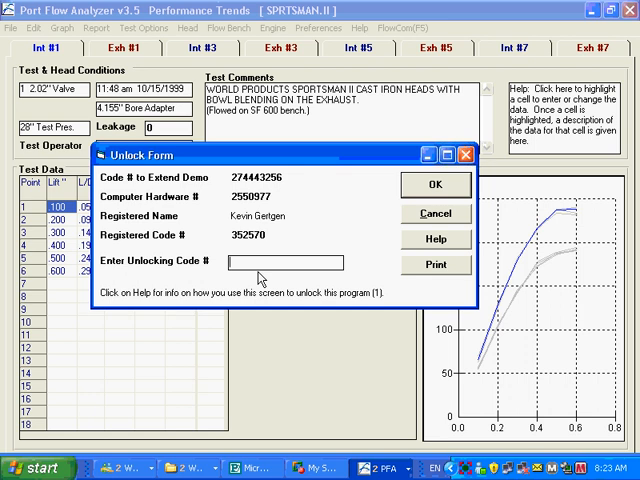
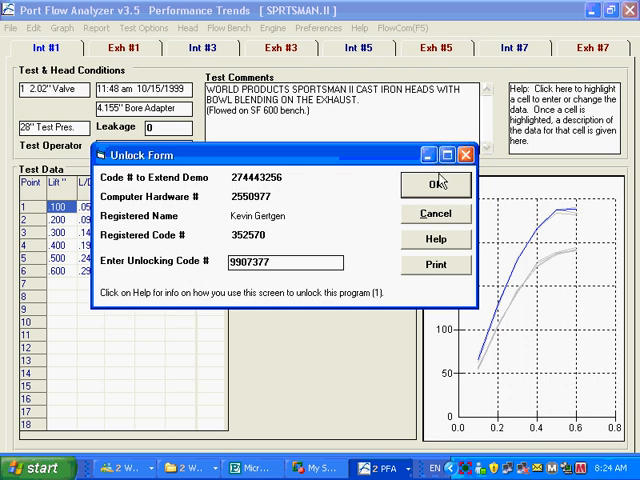
click(436, 188)
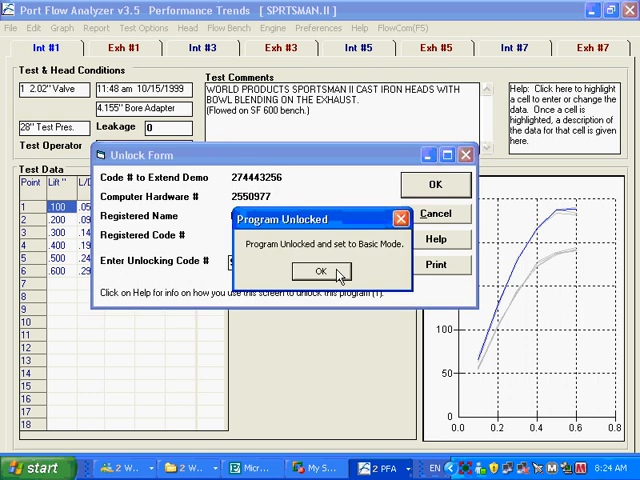
click(320, 272)
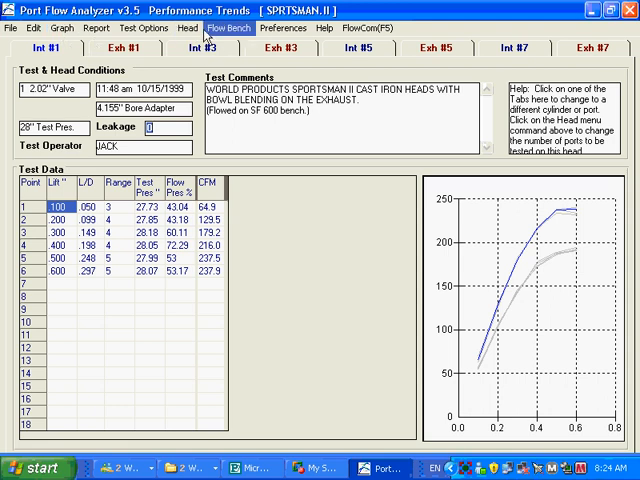
click(184, 28)
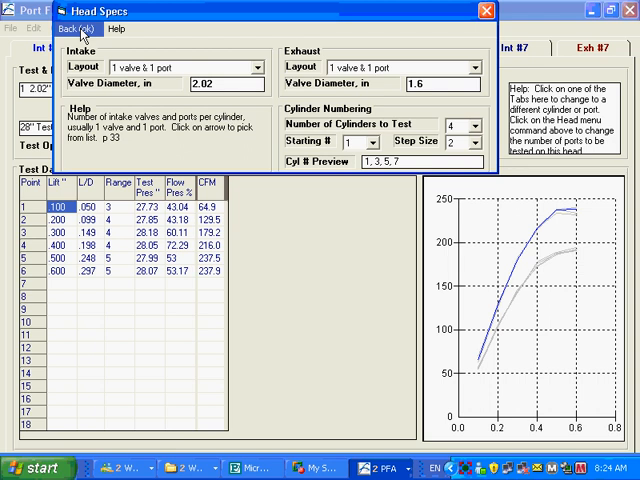
click(82, 24)
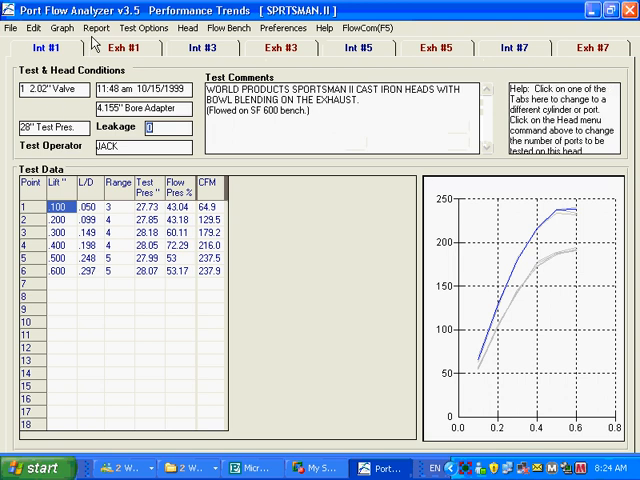
click(60, 28)
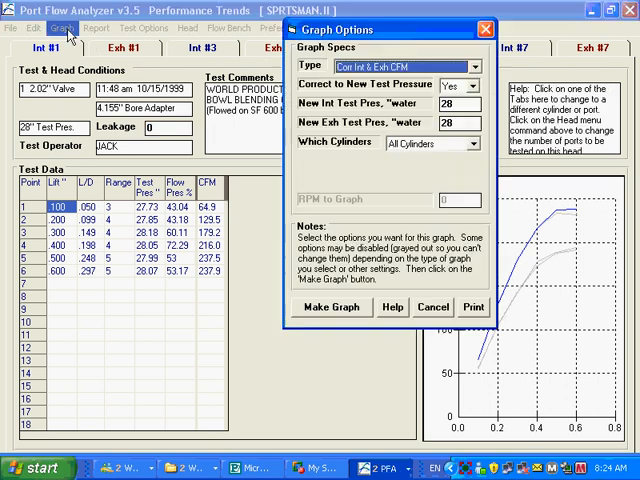
click(332, 308)
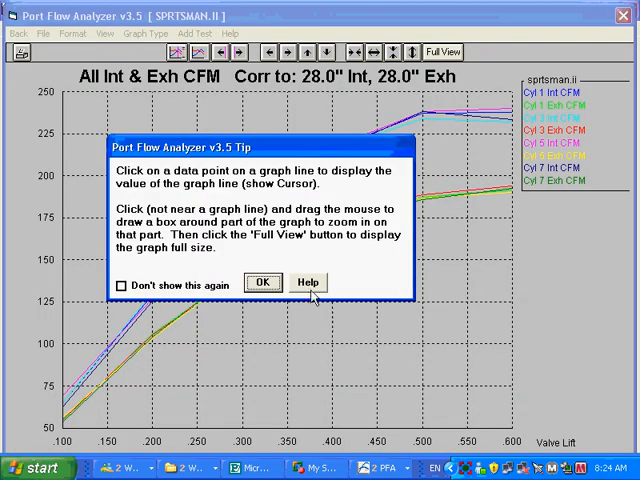
click(264, 282)
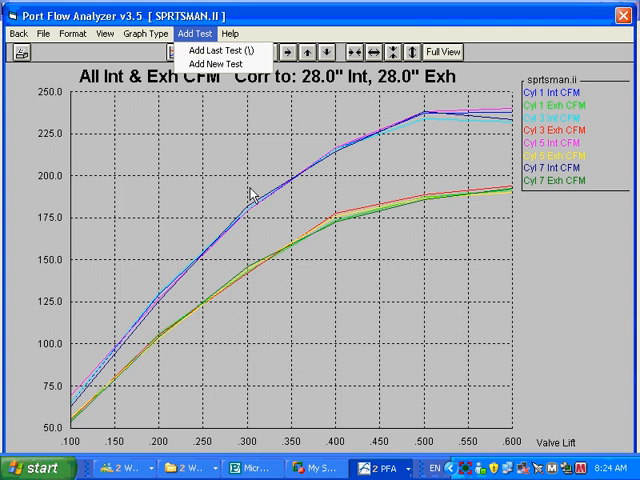
mouse_move(540, 96)
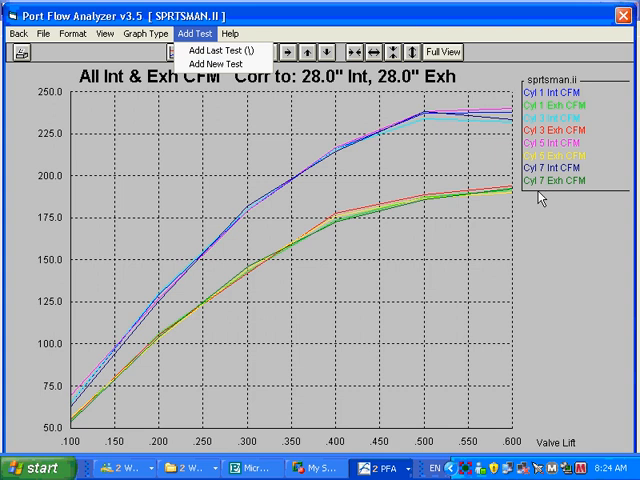
click(222, 62)
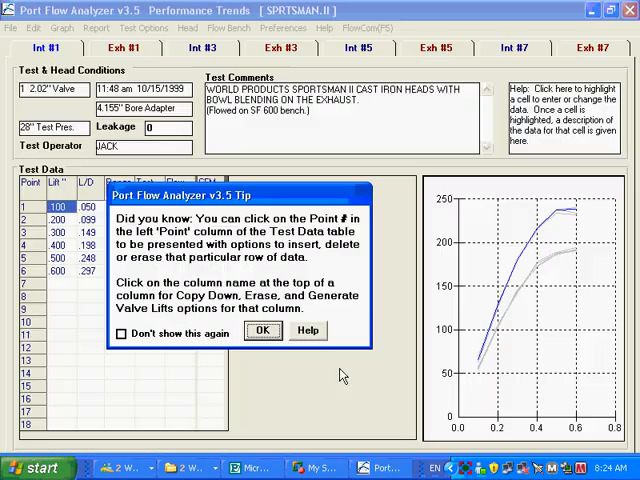
click(264, 330)
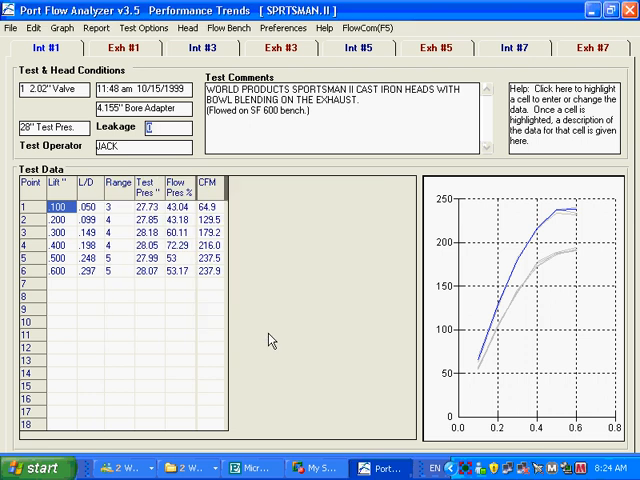
click(12, 28)
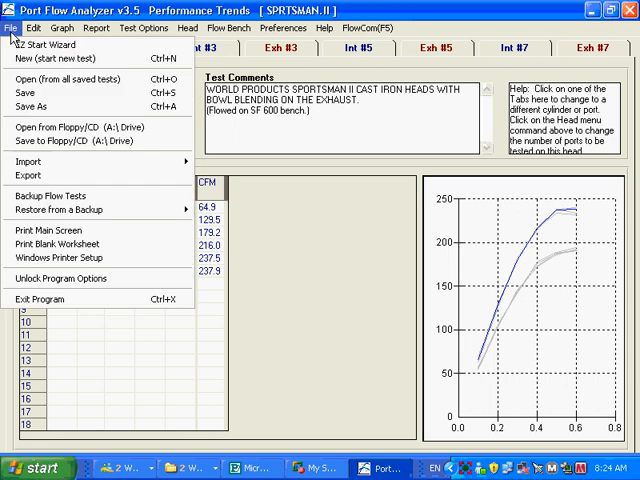
mouse_move(58, 278)
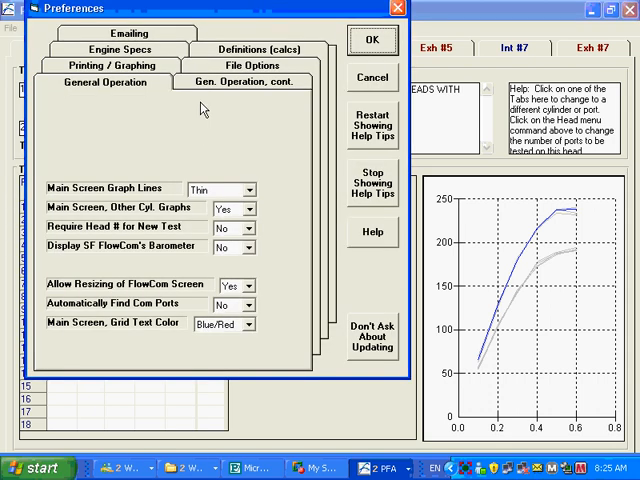
click(242, 80)
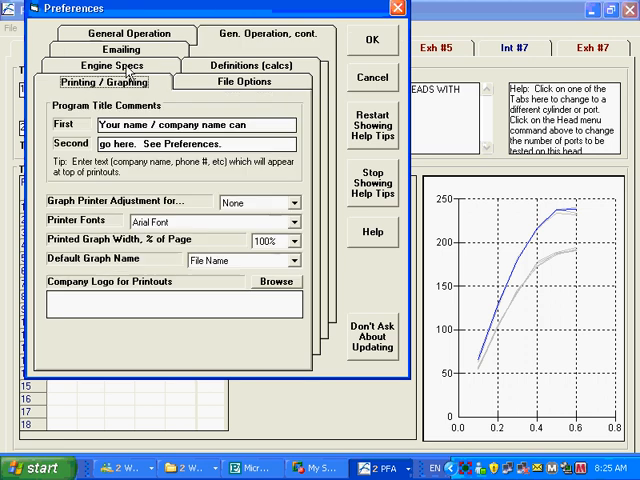
click(240, 82)
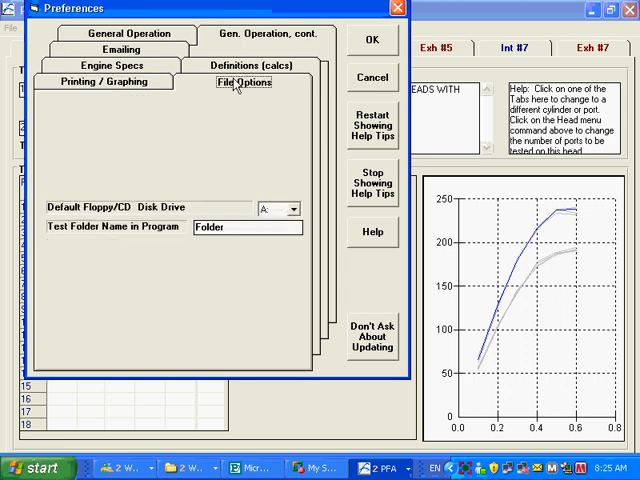
click(244, 82)
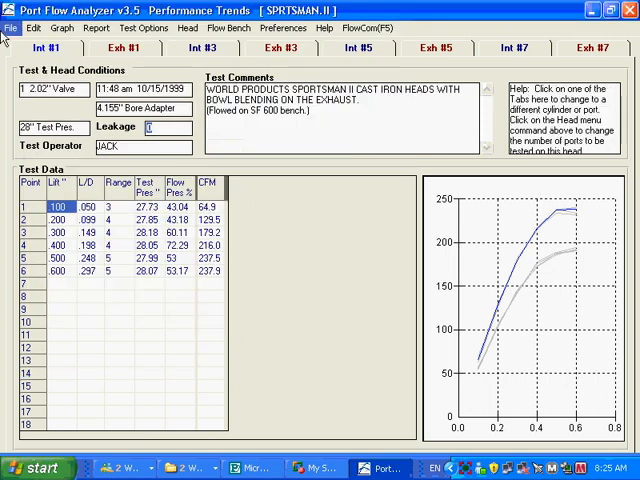
click(12, 28)
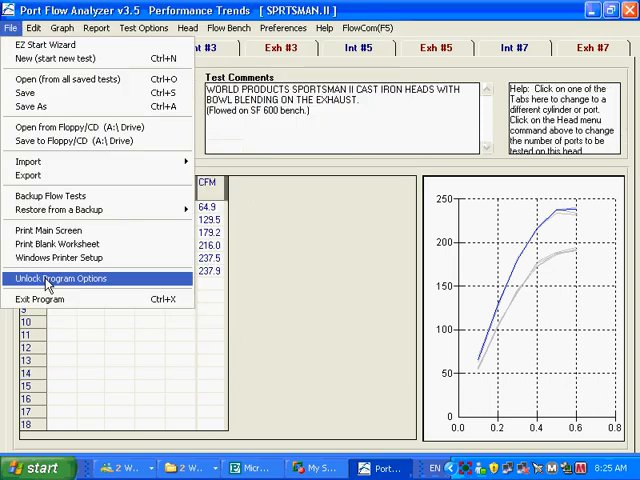
click(60, 278)
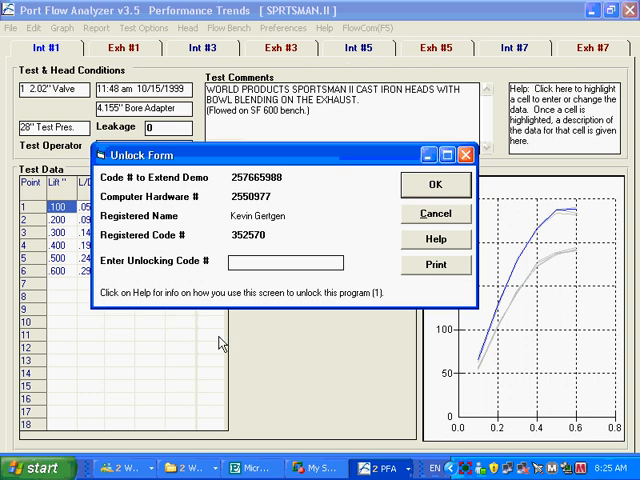
mouse_move(356, 320)
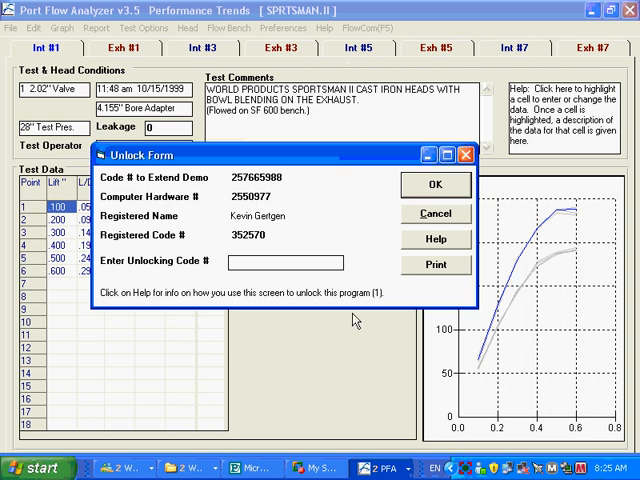
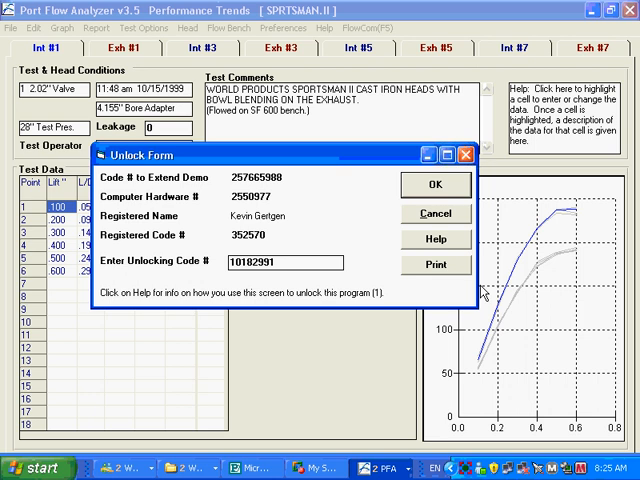
click(436, 184)
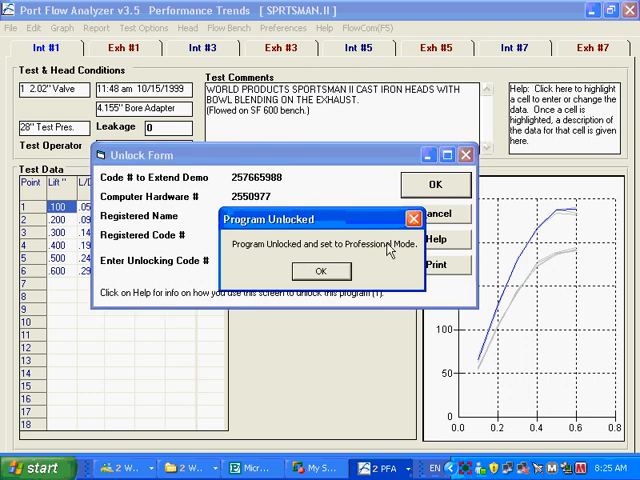
click(320, 272)
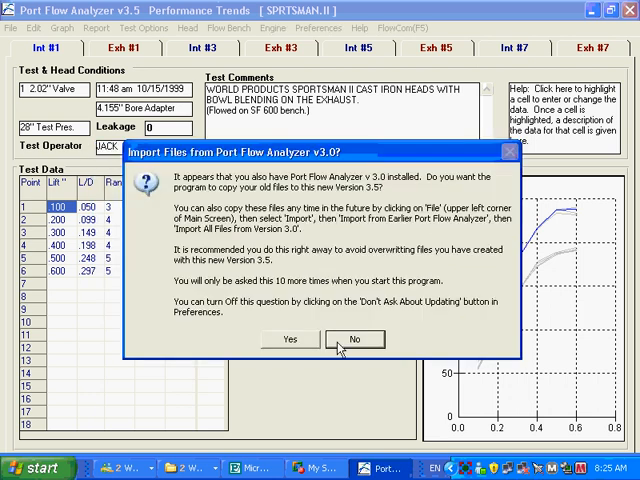
mouse_move(210, 196)
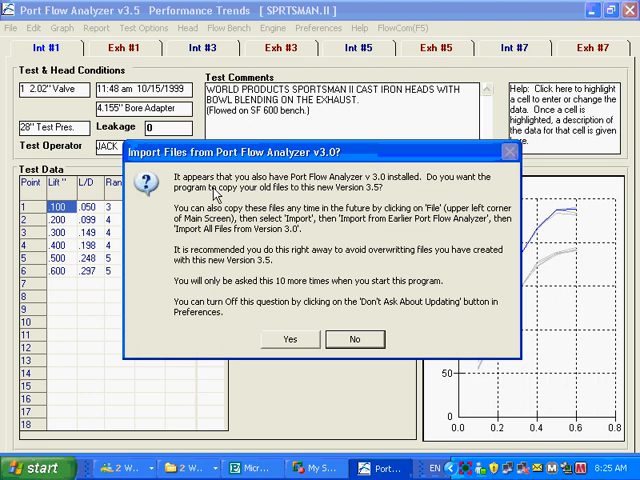
mouse_move(278, 216)
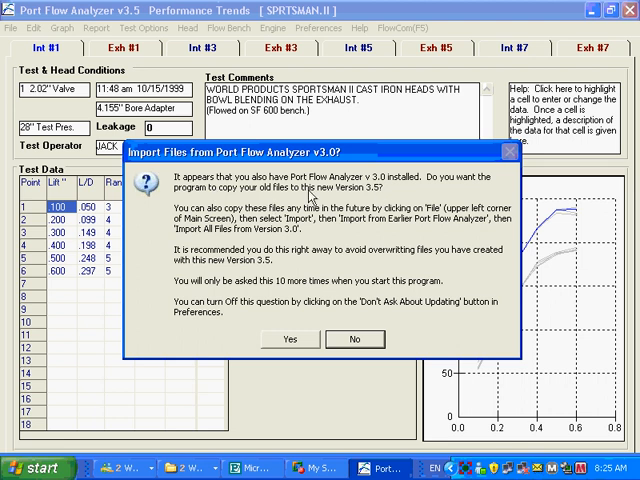
mouse_move(344, 192)
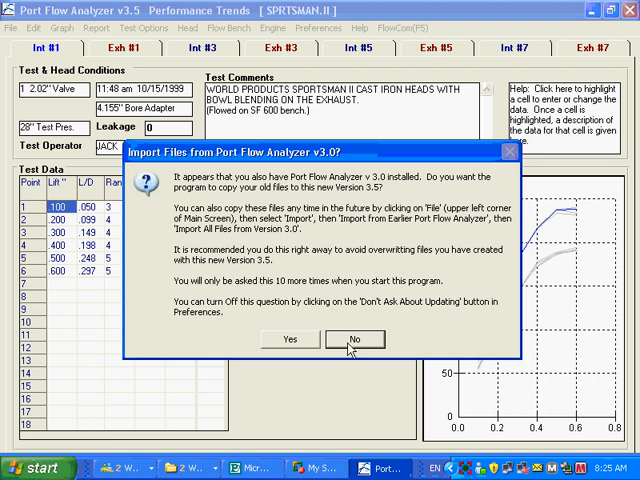
- Answer No to importing Port Flow Analyzer v3.0 files, returning to the Sportsman II data
click(356, 340)
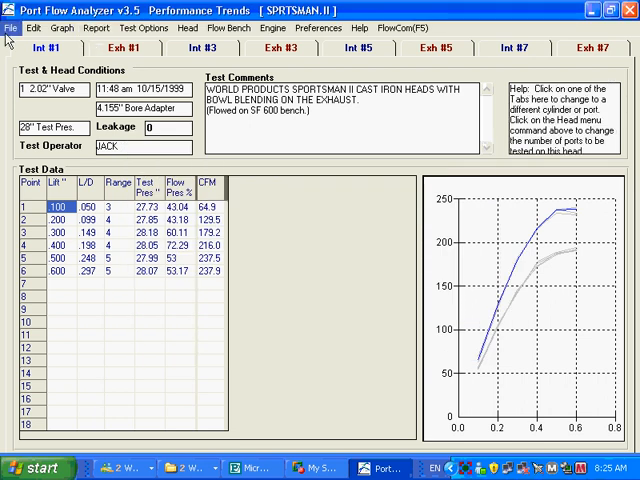
click(12, 28)
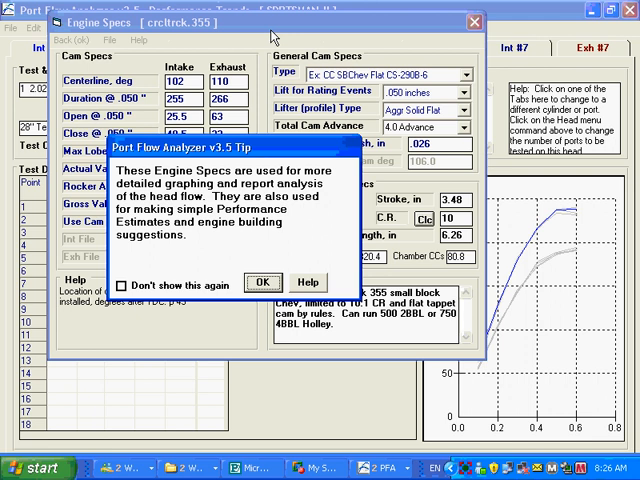
click(260, 280)
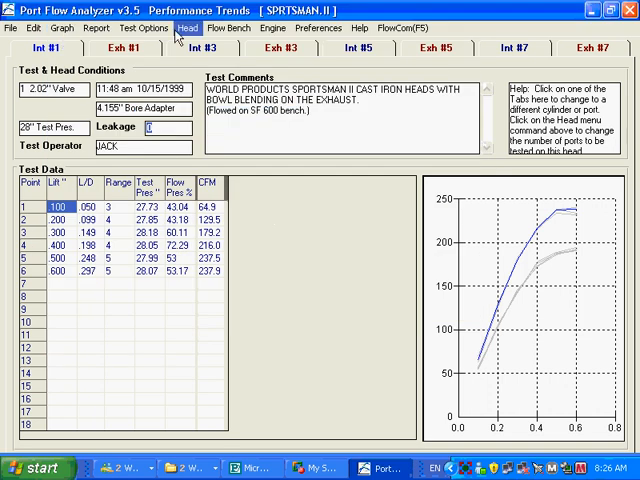
click(186, 28)
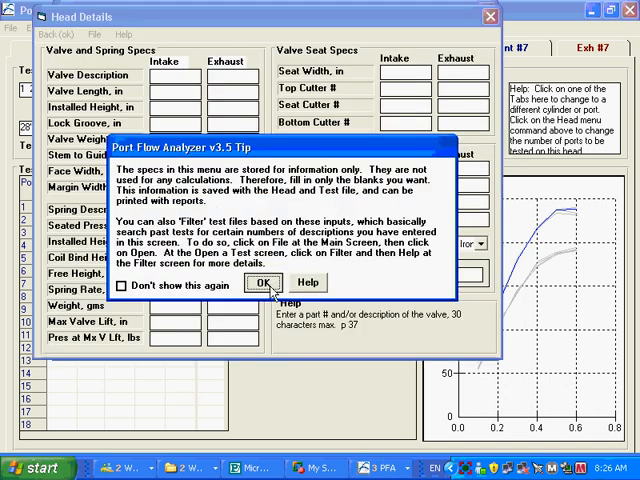
click(258, 284)
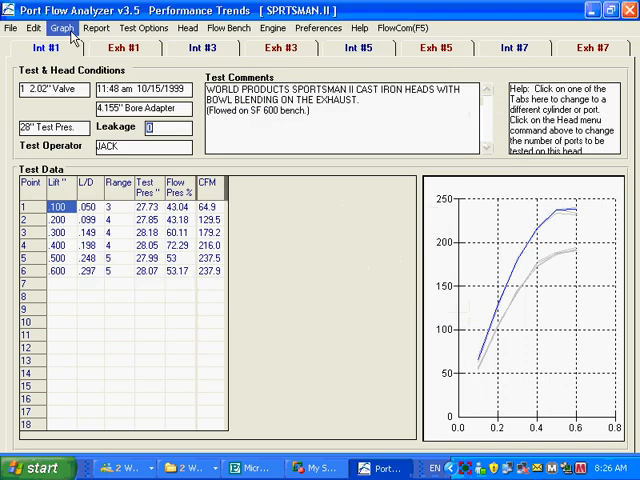
click(60, 28)
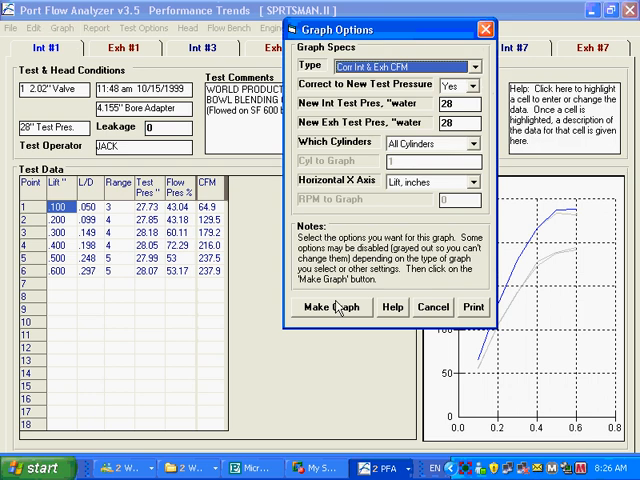
click(332, 308)
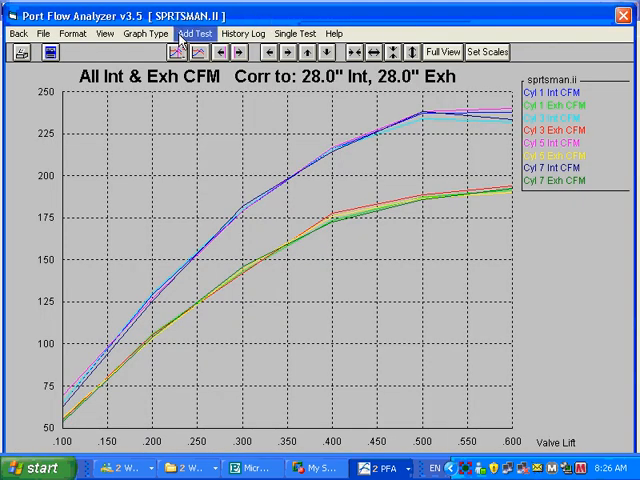
click(228, 32)
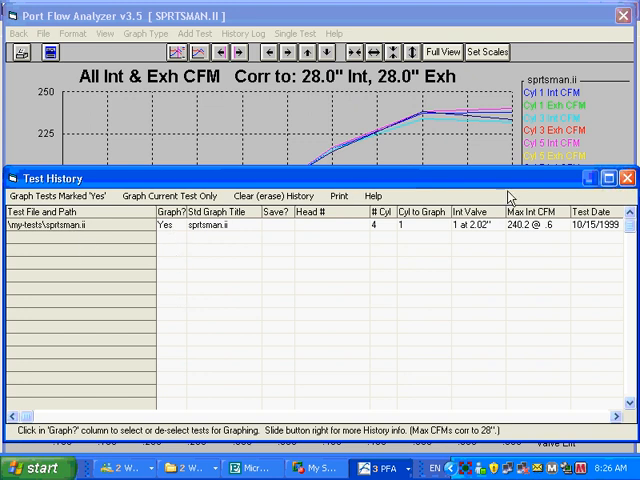
click(628, 178)
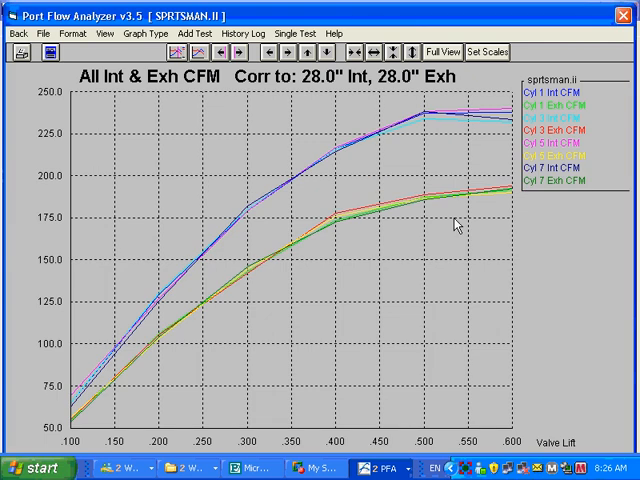
mouse_move(444, 272)
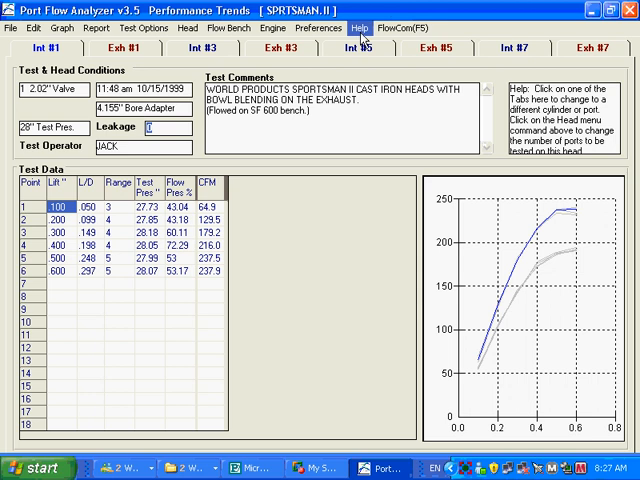
- Show the Pro-Feat.txt Pro features list from the FlowCom(PS) menu and scroll through it
click(344, 28)
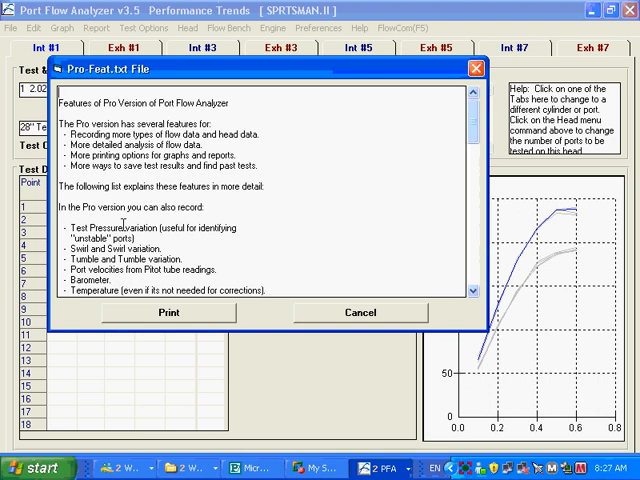
scroll(down, 3)
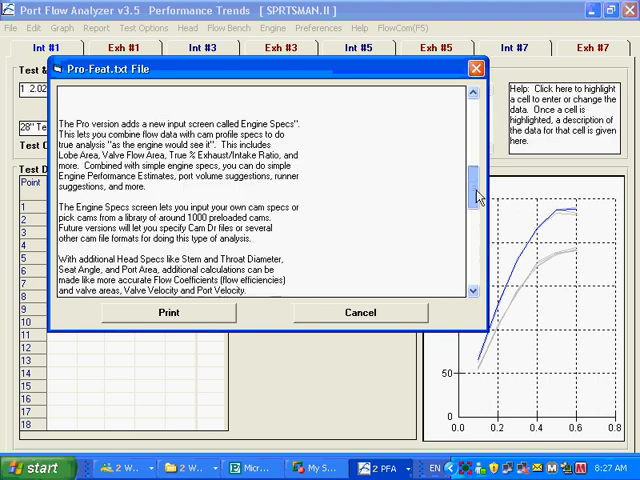
scroll(down, 3)
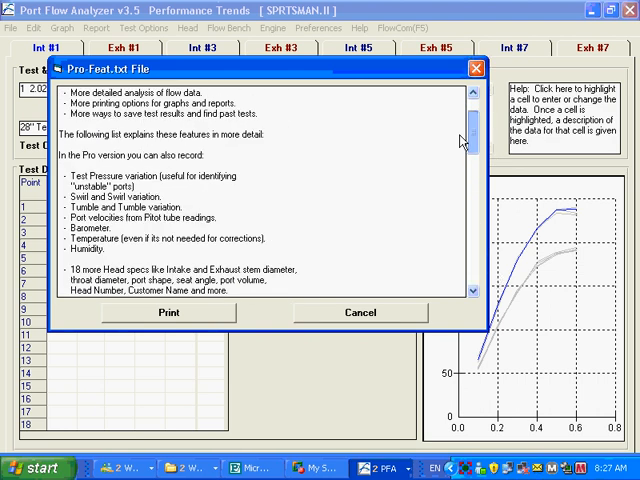